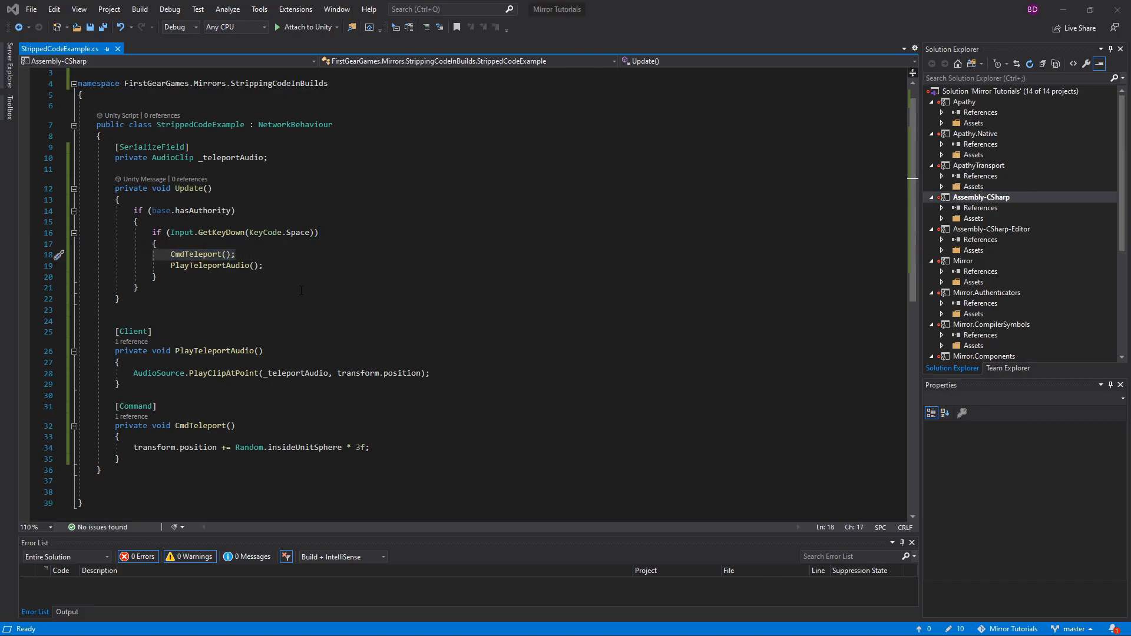
Step: Guard the CmdTeleport body with #if UNITY_SERVER || UNITY_EDITOR after marking the PlayTeleportAudio call
left_click(210, 265)
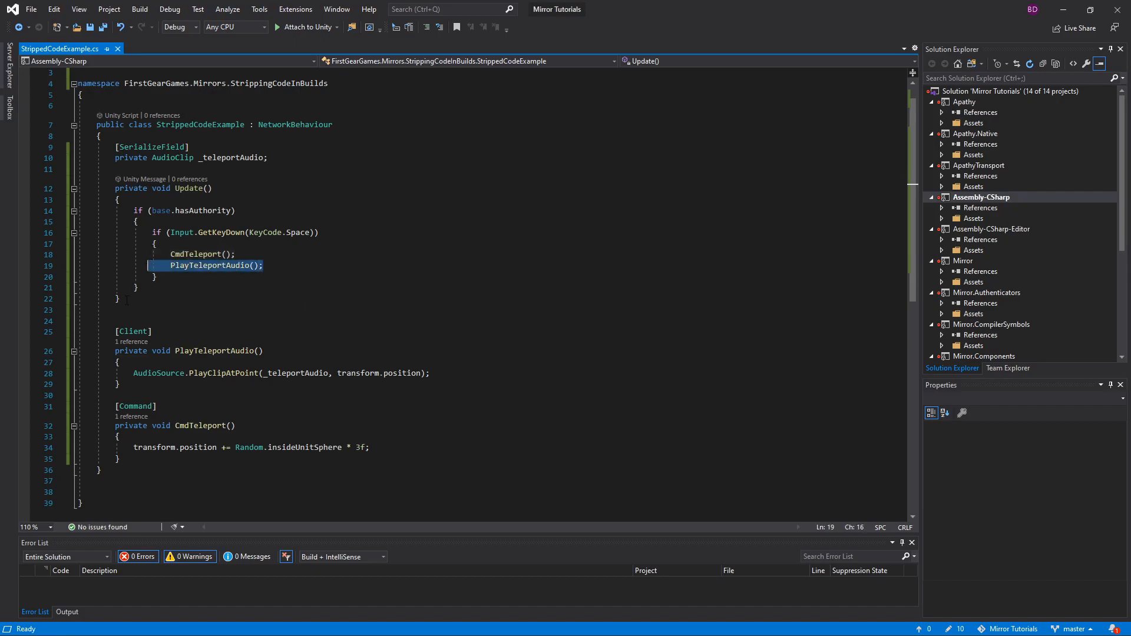
left_click(210, 265)
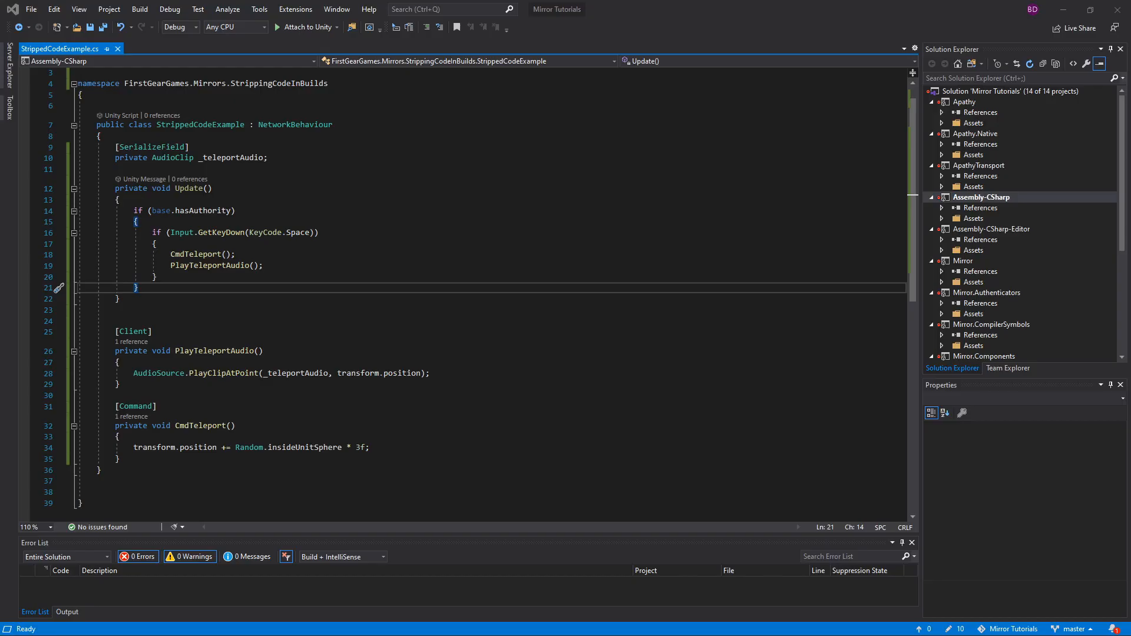
left_click(121, 437)
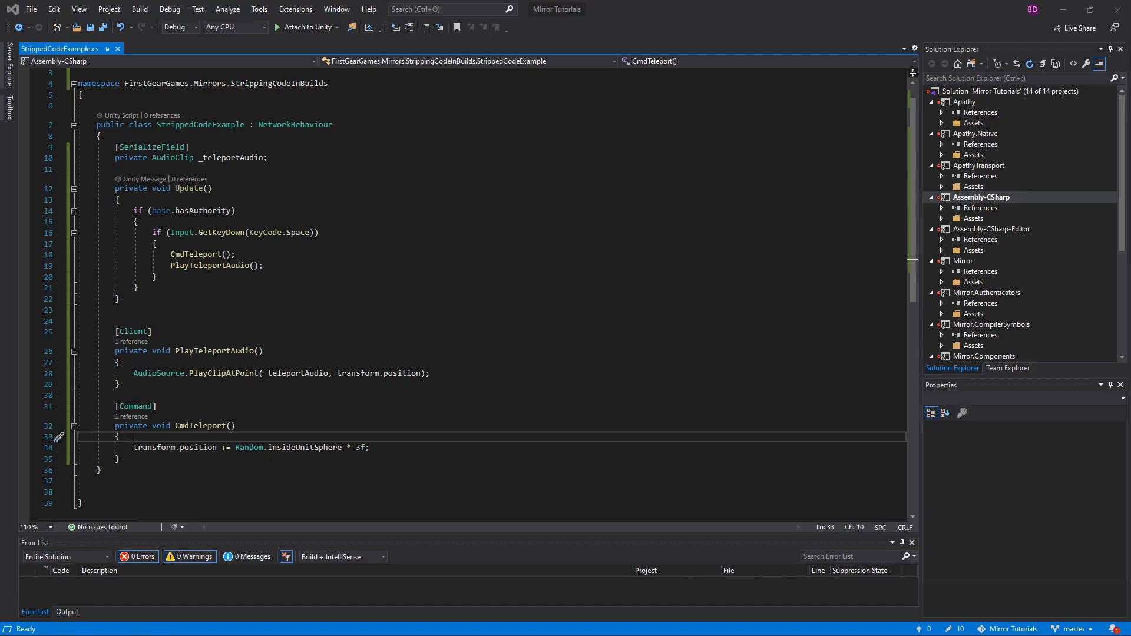
type("#if UNITY_SERVER || UNITY_EDITOR")
type("#endif")
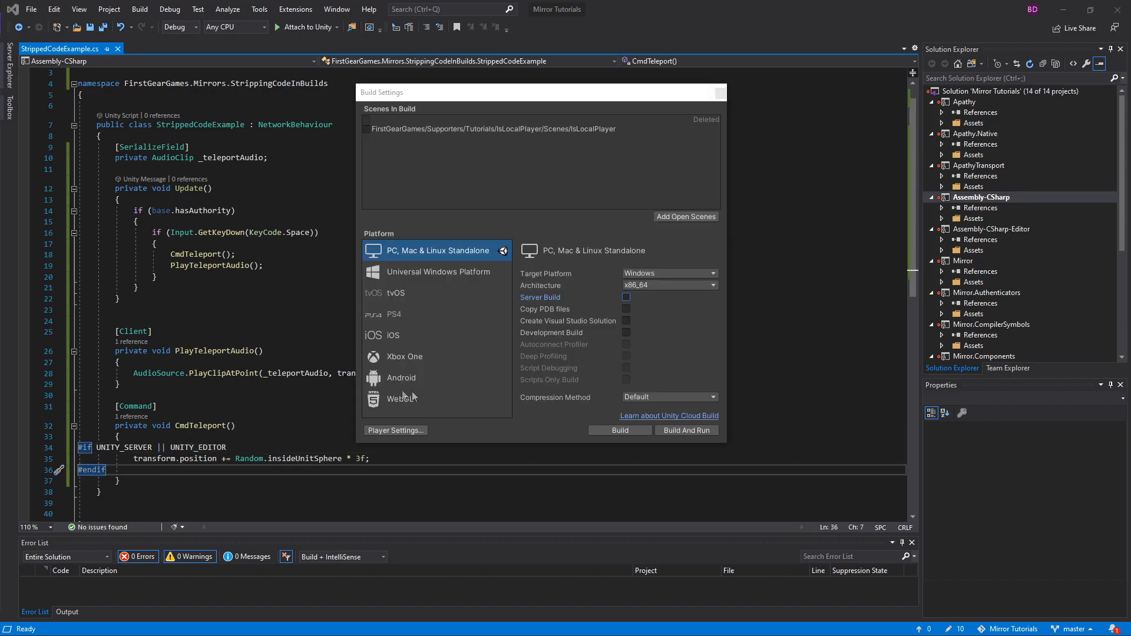
mouse_move(551, 297)
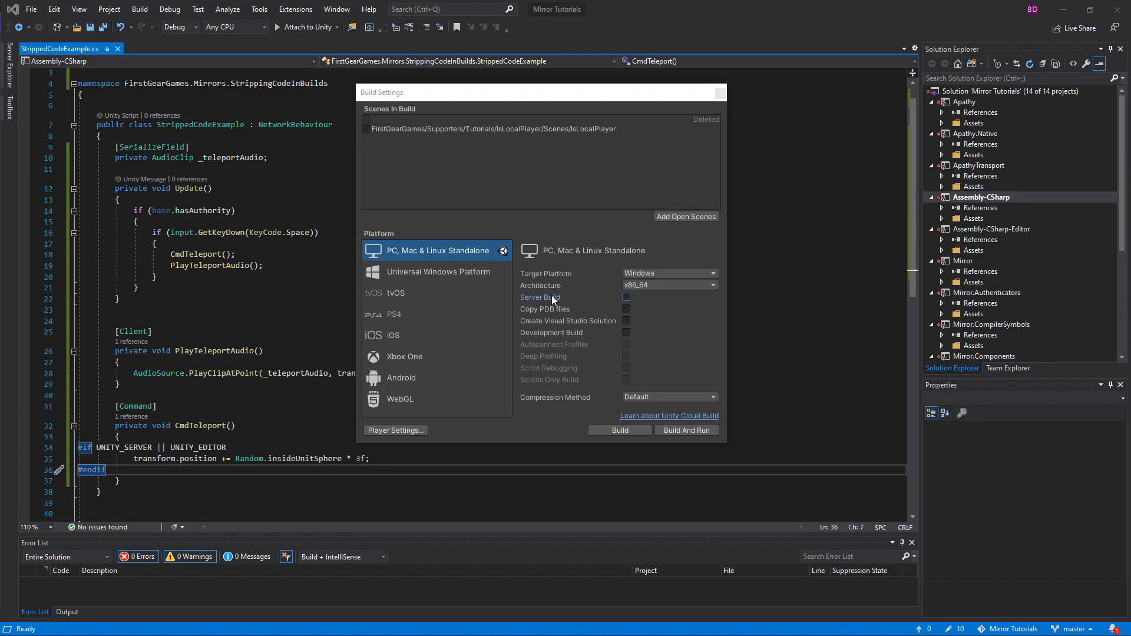
mouse_move(619, 431)
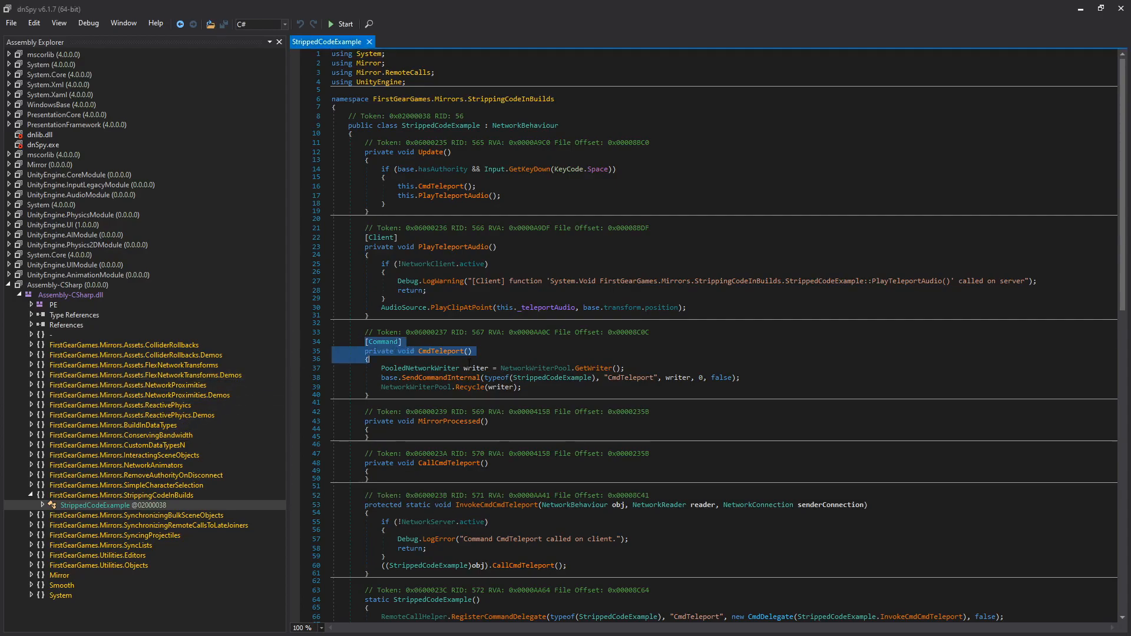
Step: Select the decompiled CmdTeleport method in StrippedCodeExample from Assembly-CSharp
left_click(368, 471)
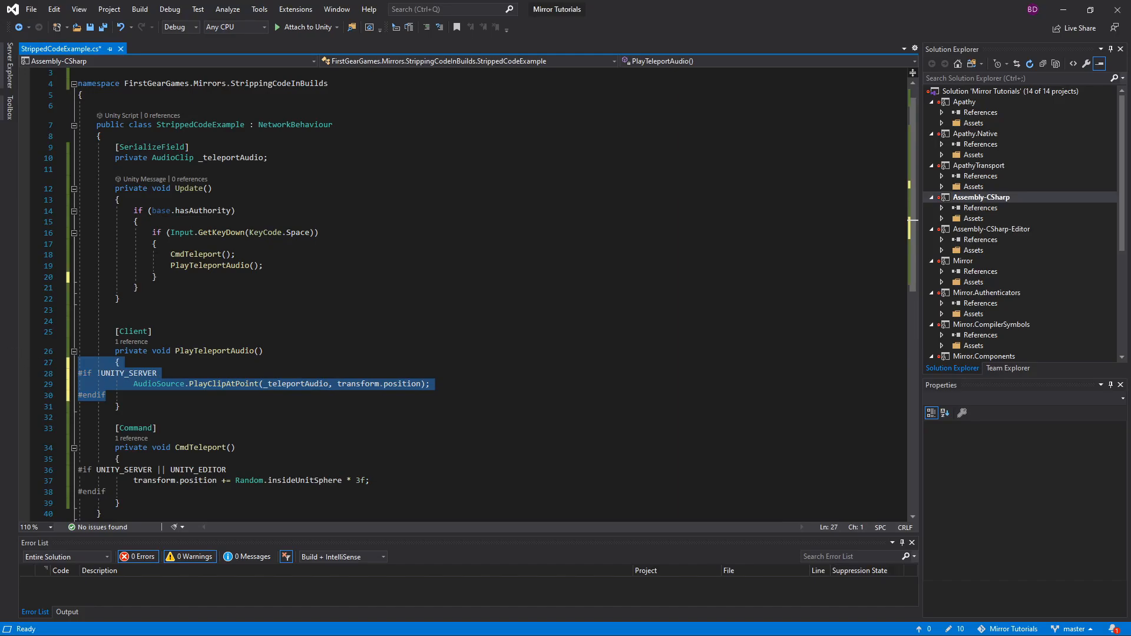
Step: Place the caret at the end of the CmdTeleport declaration after guarding the audio line
left_click(144, 361)
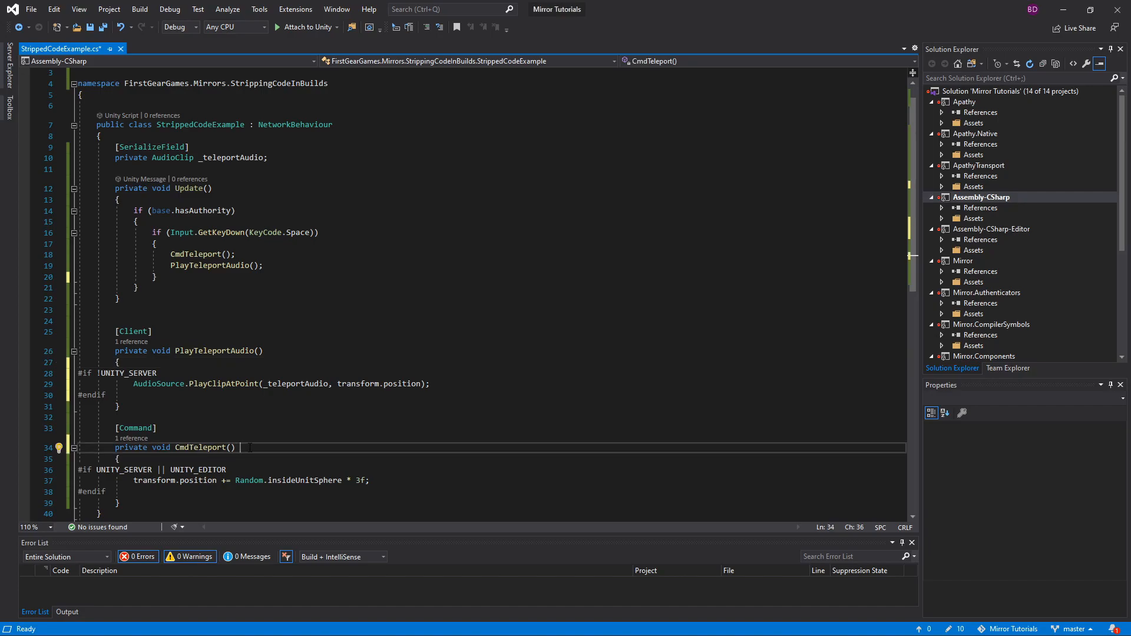
Step: Add a //strip comment after the CmdTeleport declaration
type("//strip")
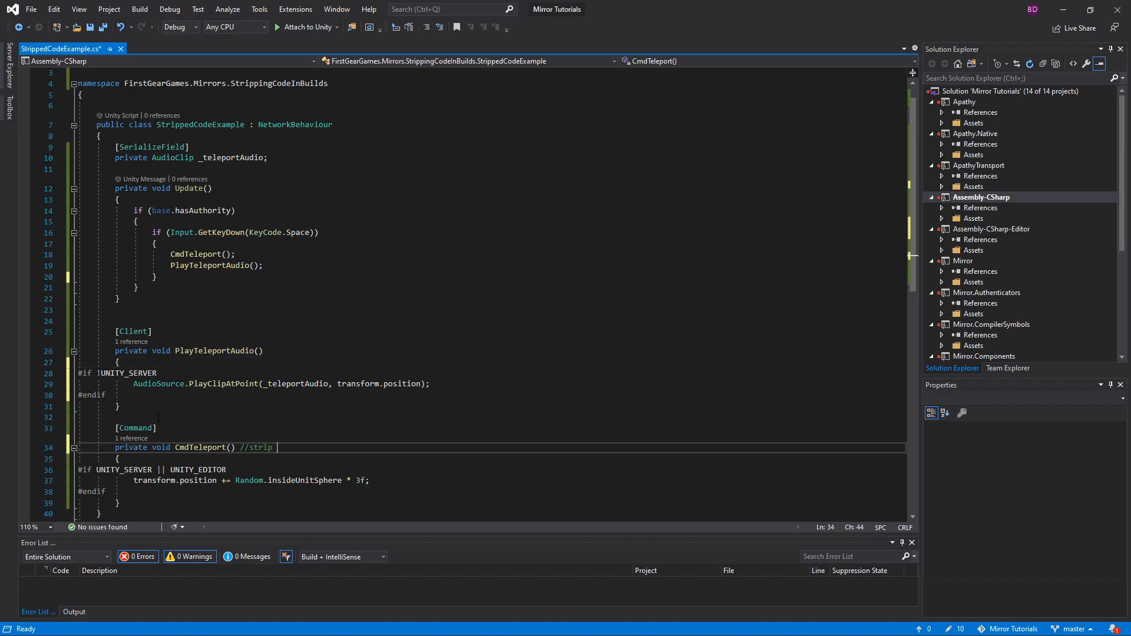